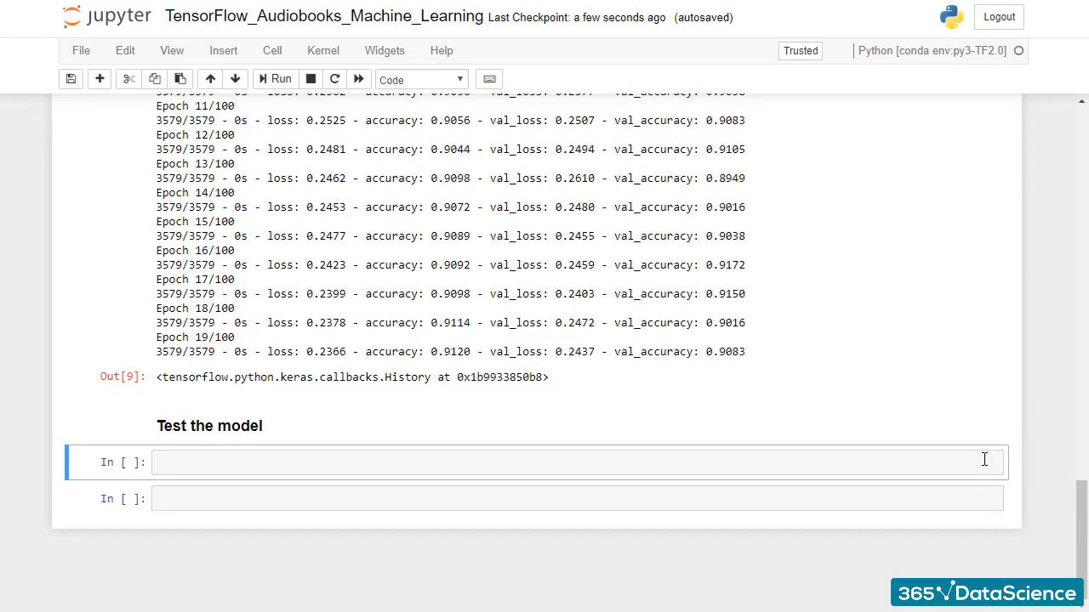
Begin the line 'test_loss, test_accuracy = model.evalua' in the empty cell under Test the model
click(553, 463)
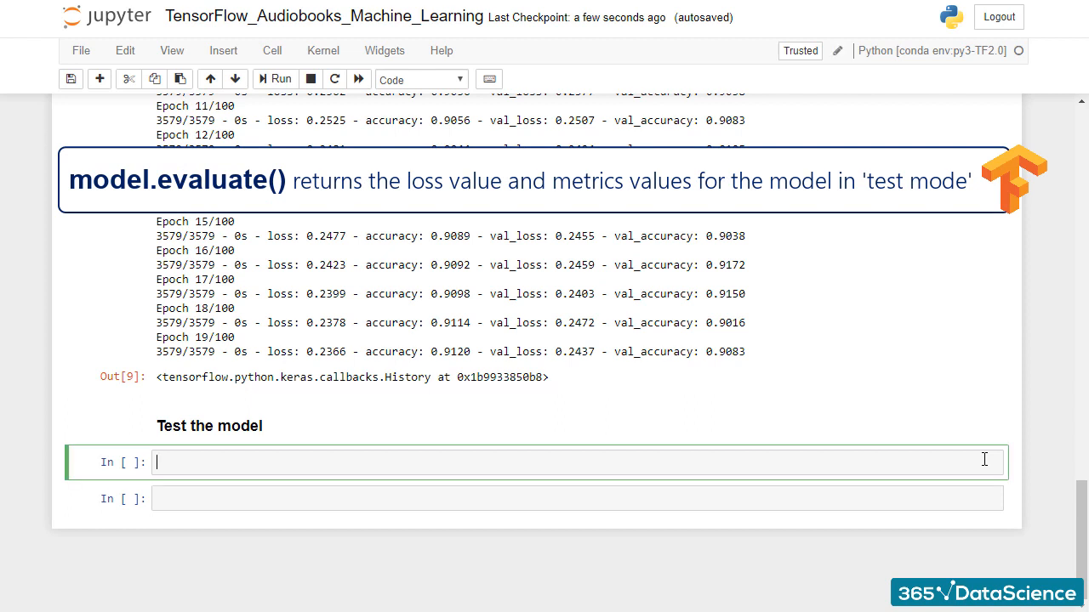
text(test_loss, tes)
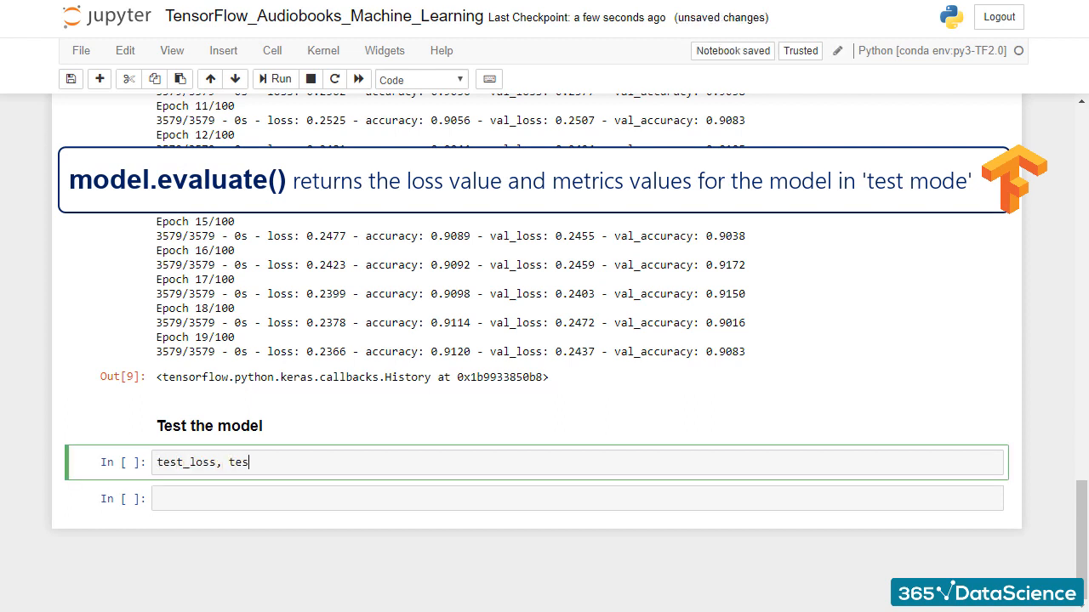
text(t_accuracy = model.evalua)
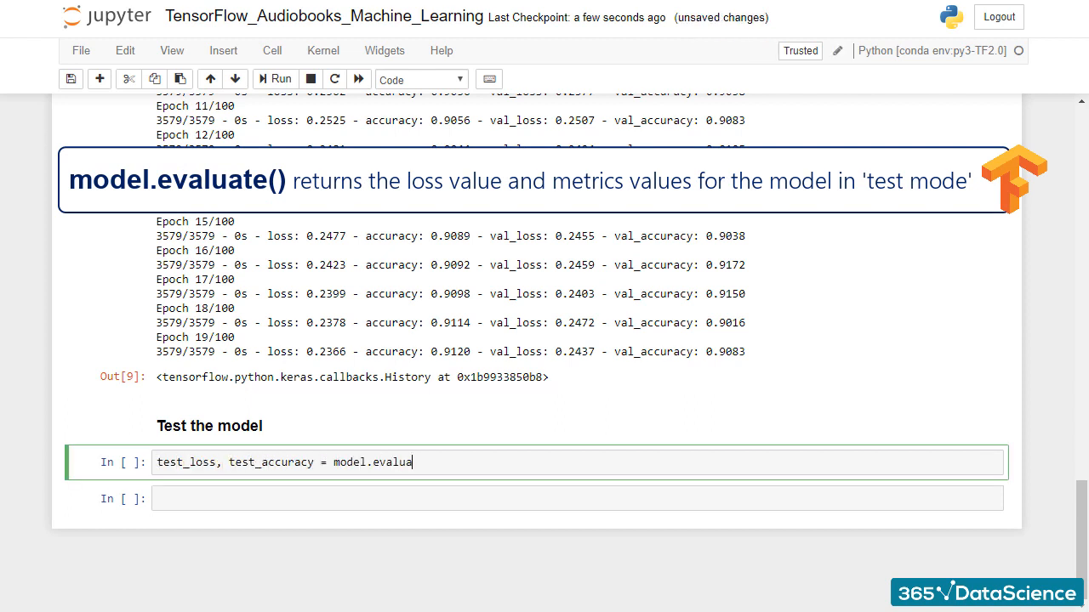